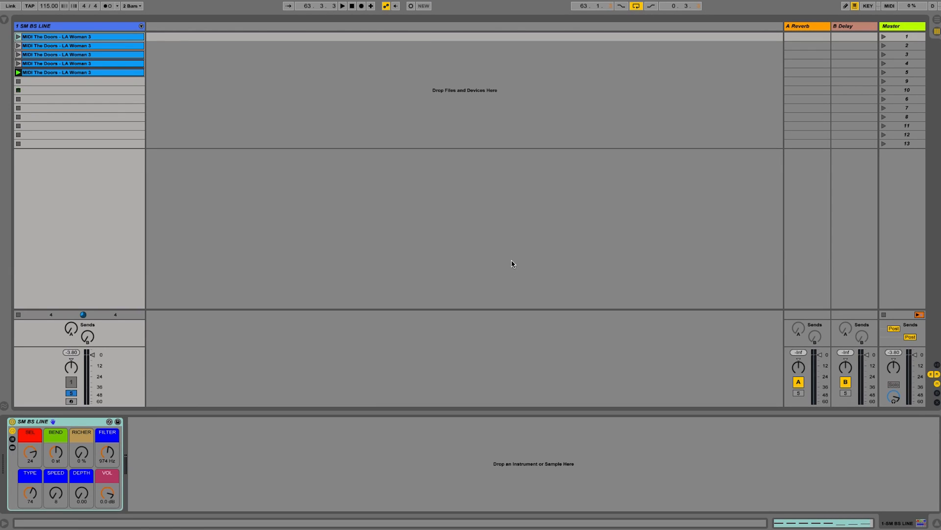
Operate items in the macOS menu bar, including the Live menu.
click(10, 6)
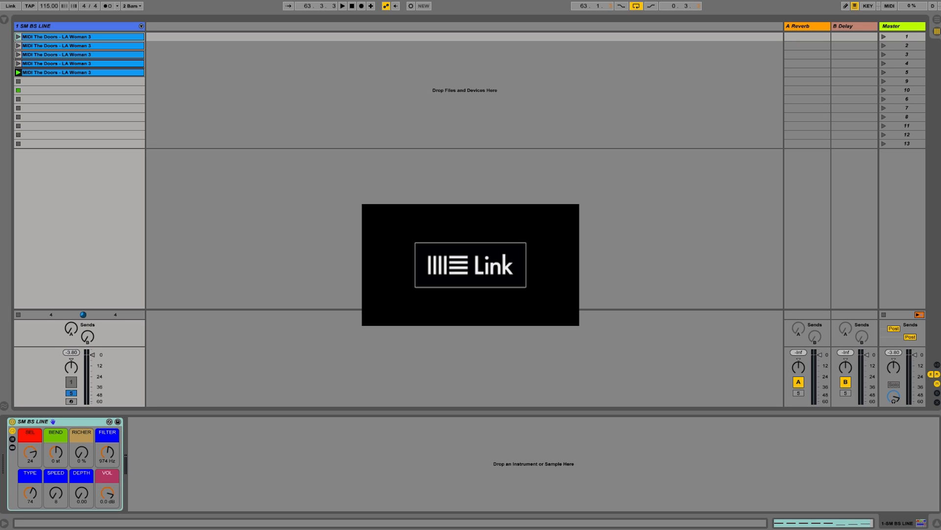
click(470, 265)
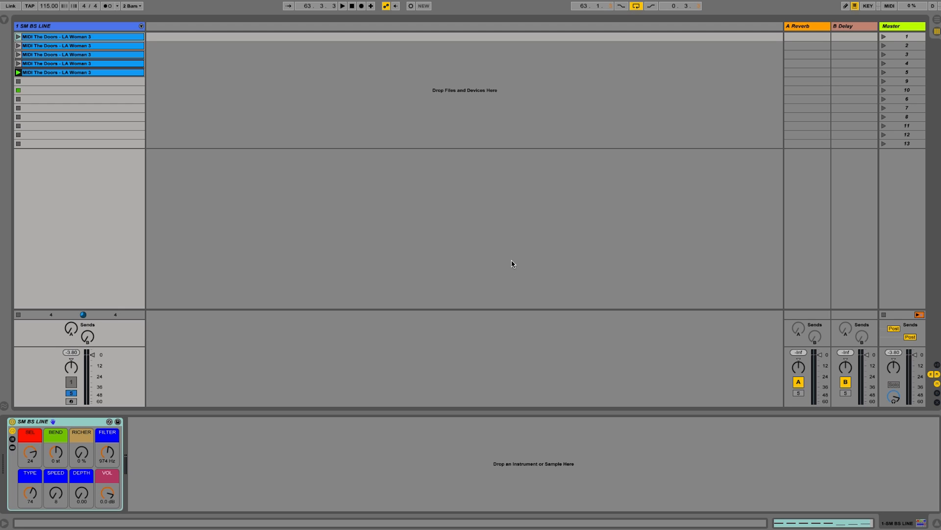
click(30, 6)
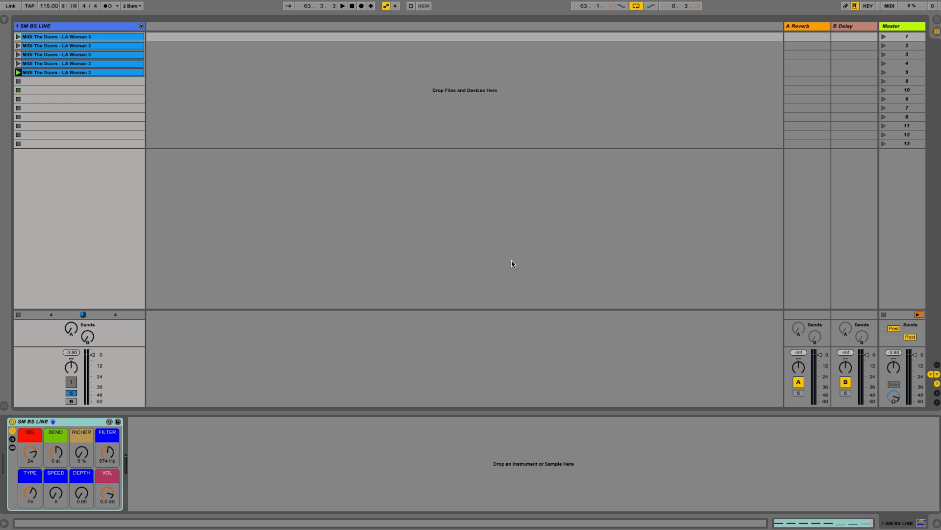
click(73, 5)
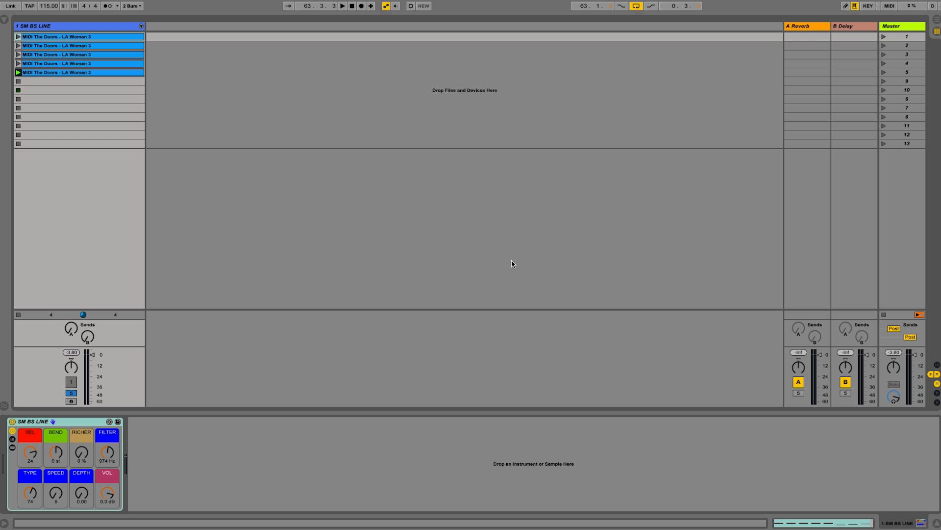
click(18, 90)
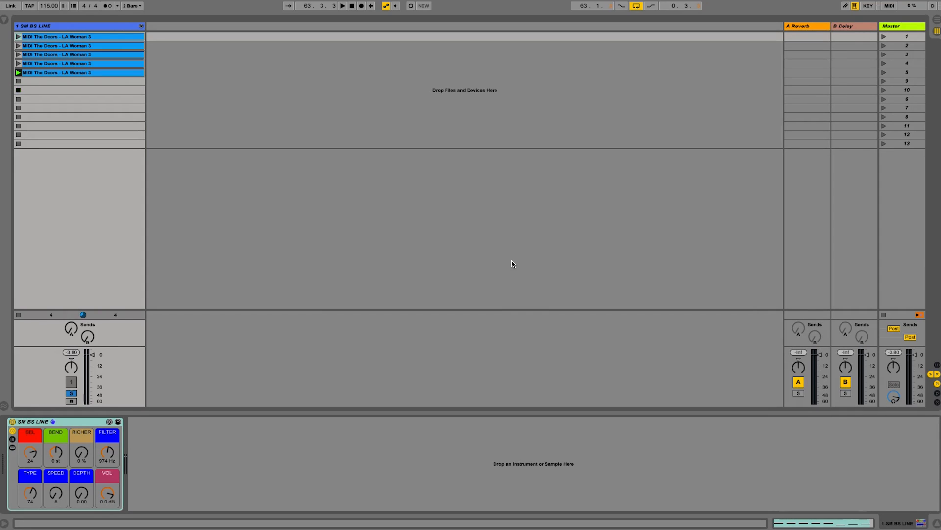
click(18, 90)
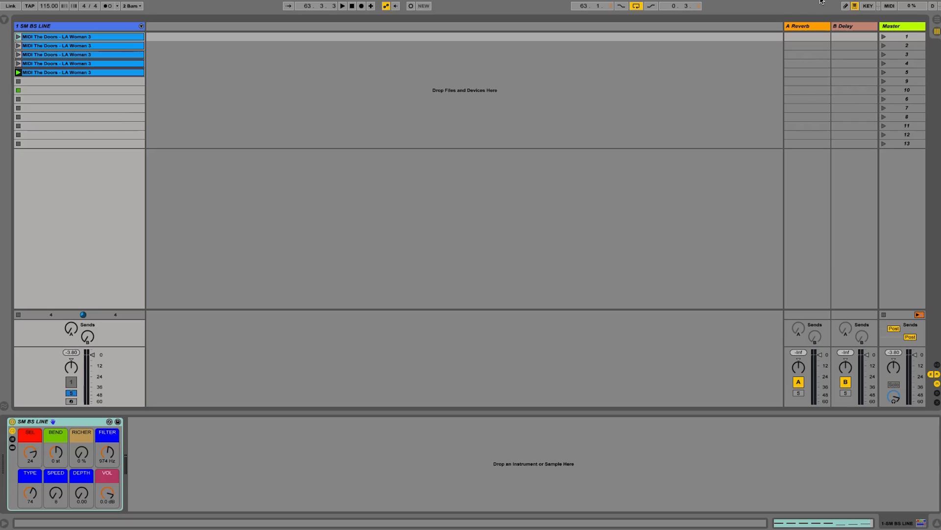
Create the freddyfrogs computer-to-computer network from the Wi-Fi menu.
click(842, 3)
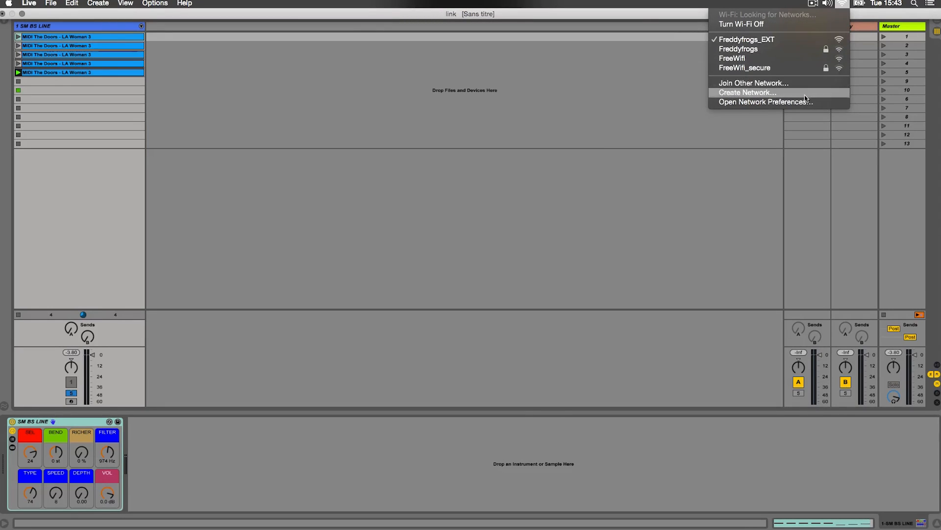
click(748, 92)
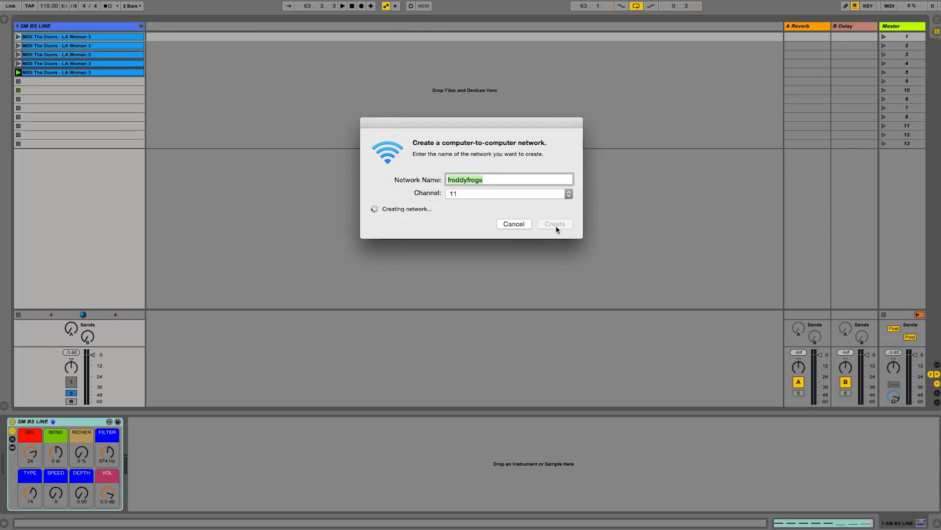
click(554, 224)
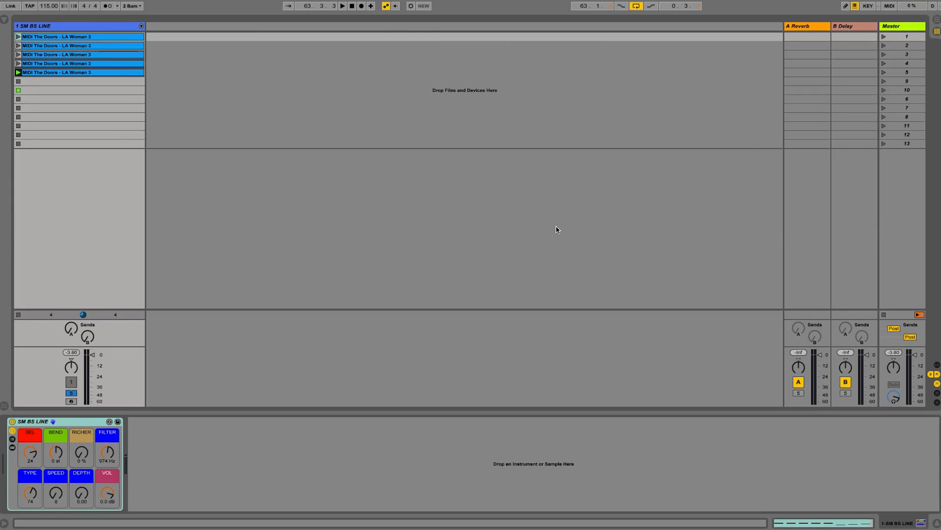
click(840, 3)
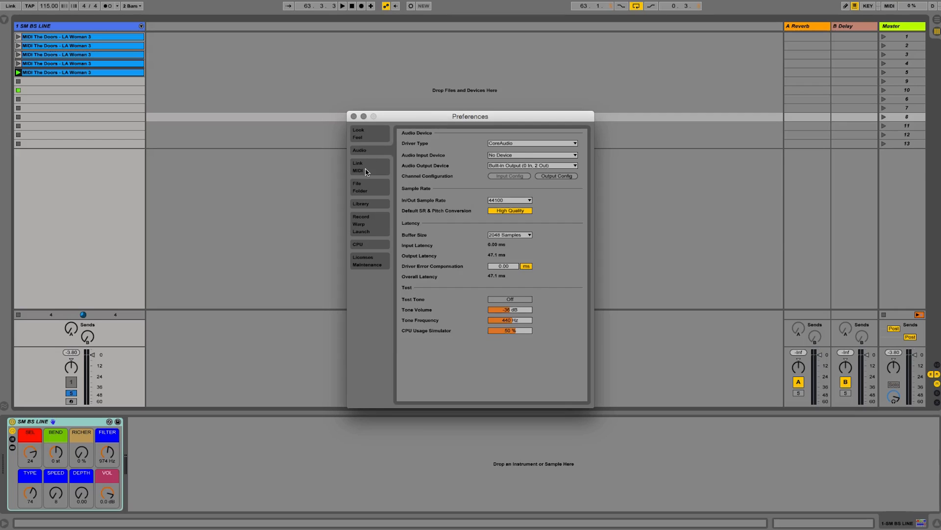
Hide and re-show the Link toggle in Link/MIDI preferences, then enable Link.
click(358, 166)
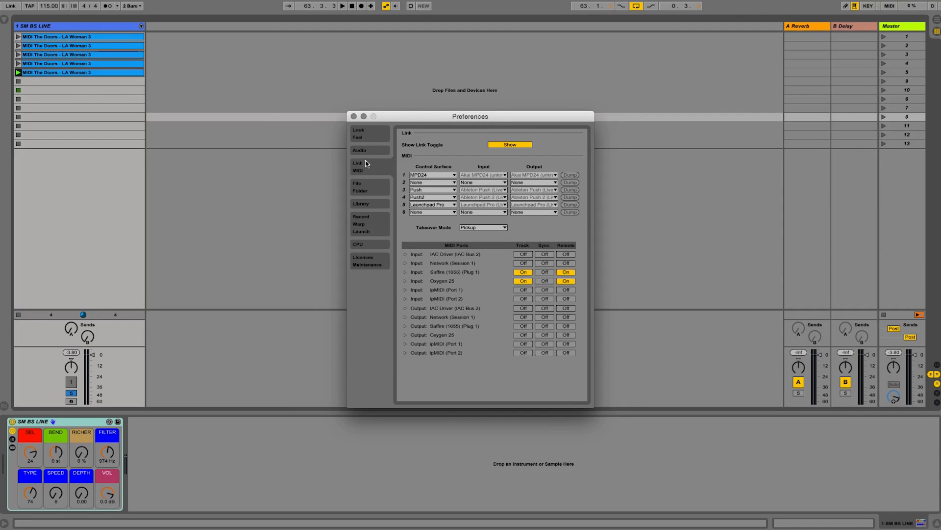
mouse_move(362, 174)
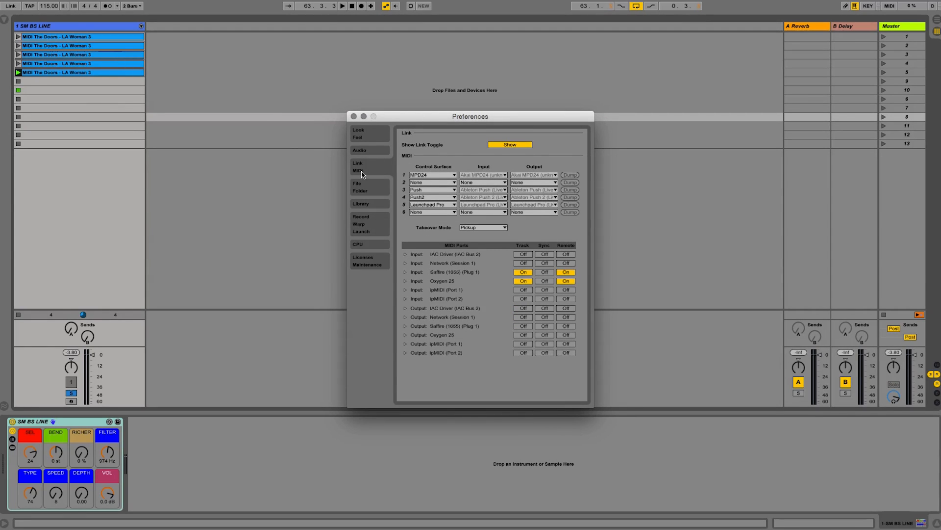
click(508, 144)
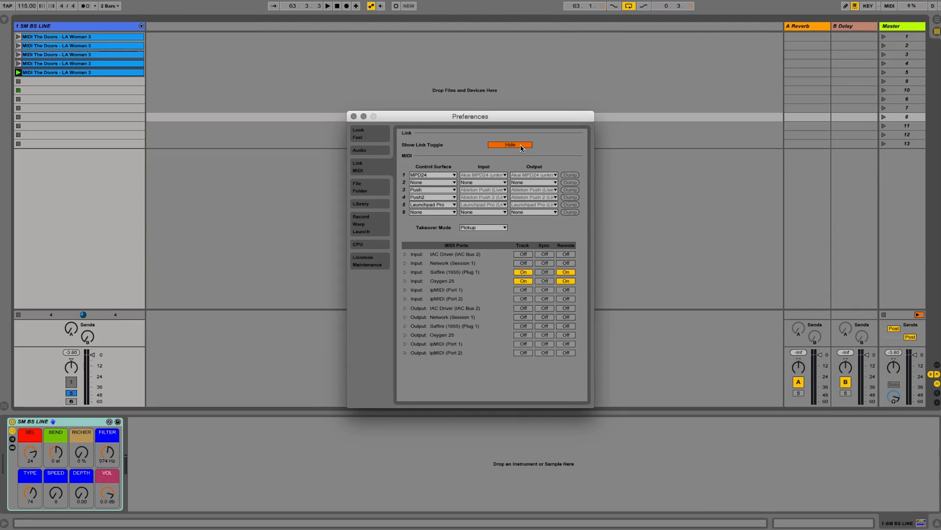
click(353, 115)
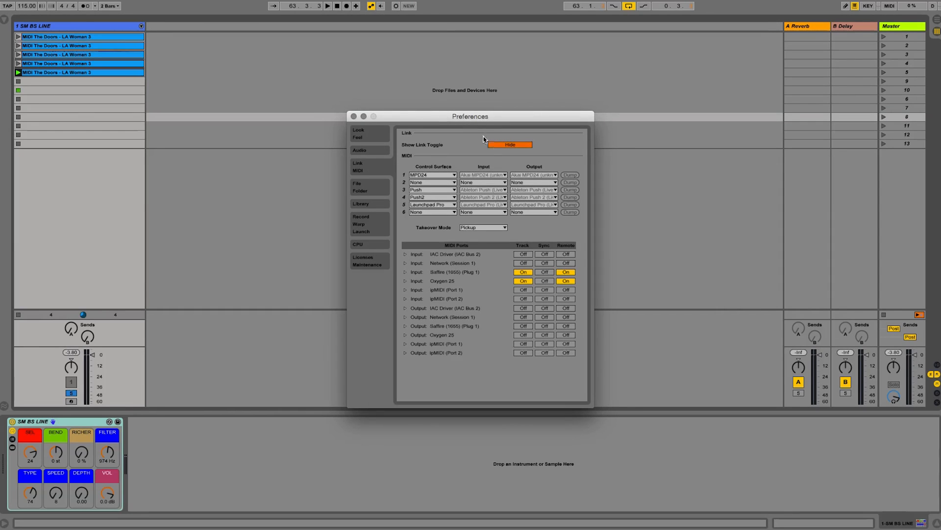
click(510, 144)
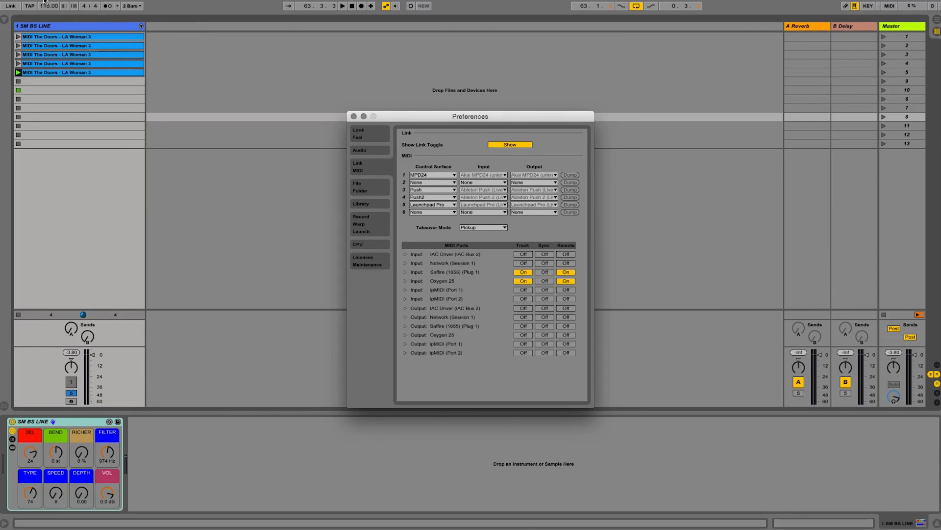
click(353, 116)
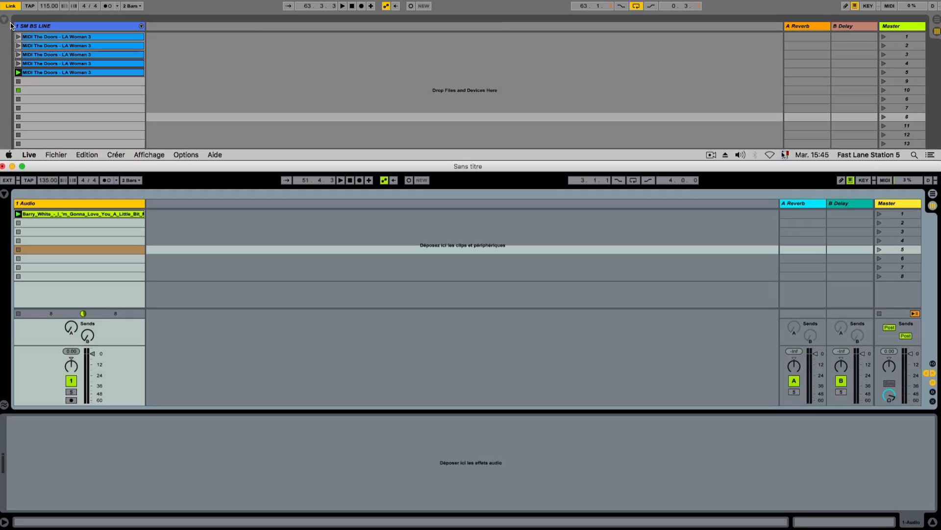
Enable Link in both sets so the second set syncs to 115 BPM.
click(771, 155)
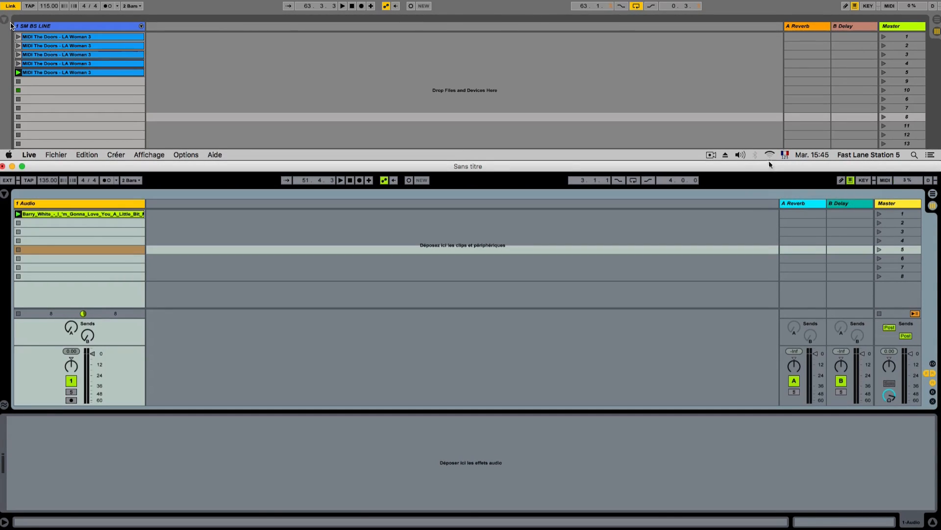
mouse_move(581, 254)
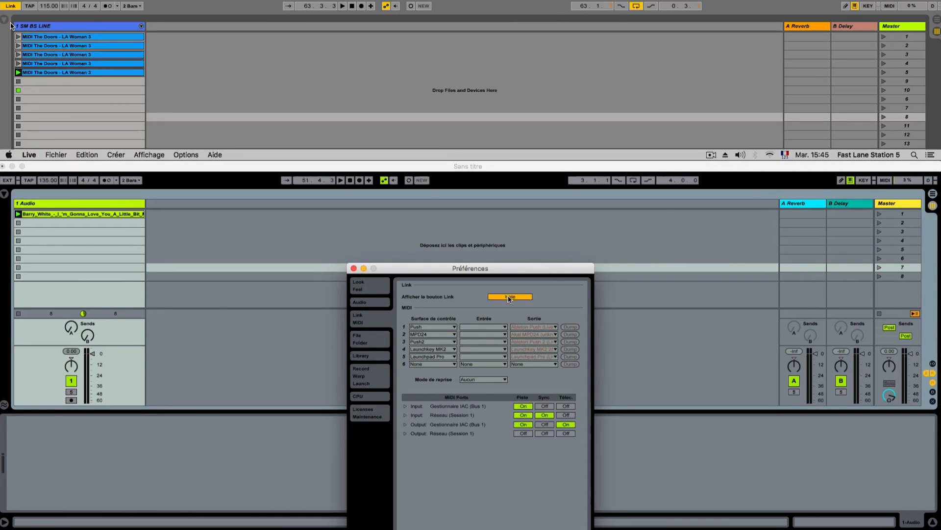
click(510, 296)
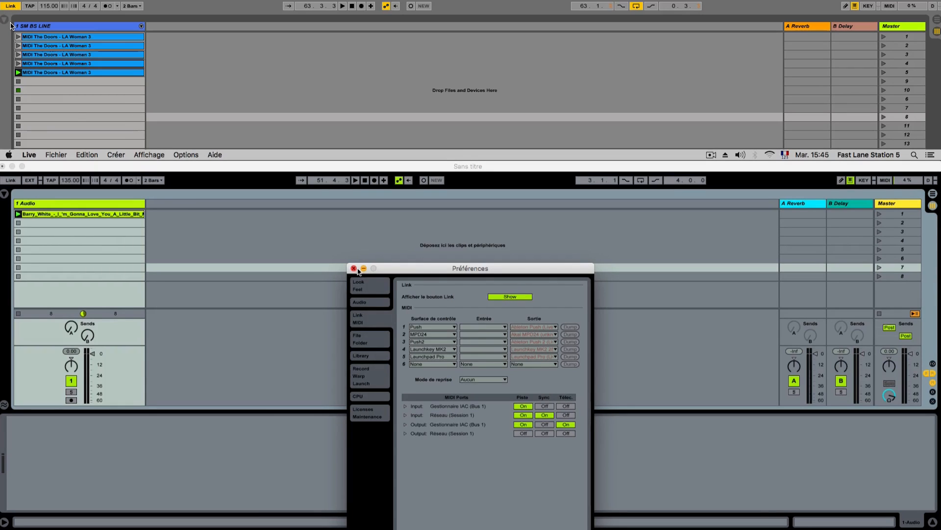
click(354, 268)
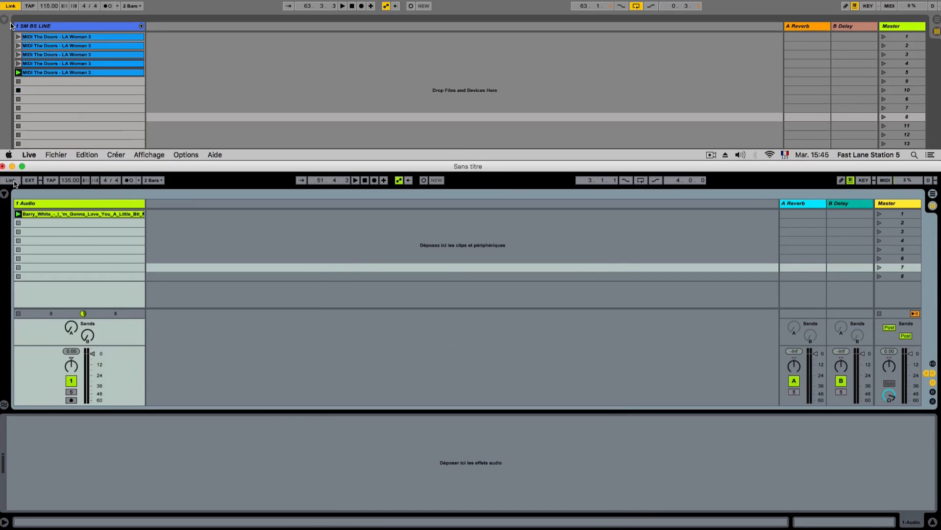
click(10, 180)
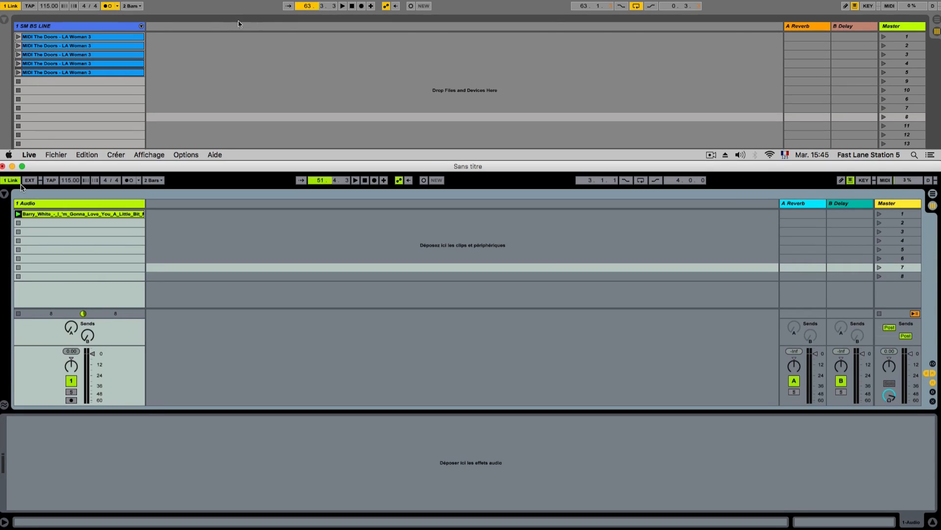
Start playback and sweep the shared tempo until both sets sit at 102 BPM.
click(342, 6)
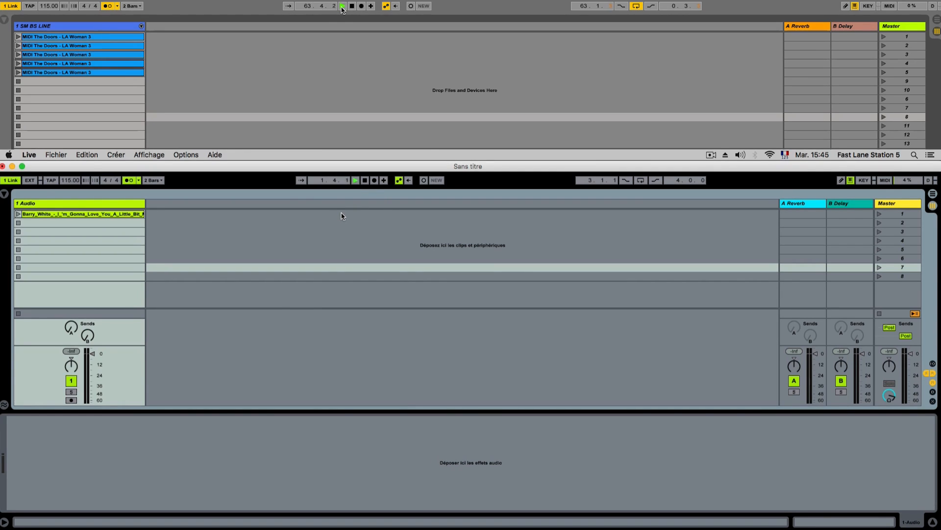
click(354, 180)
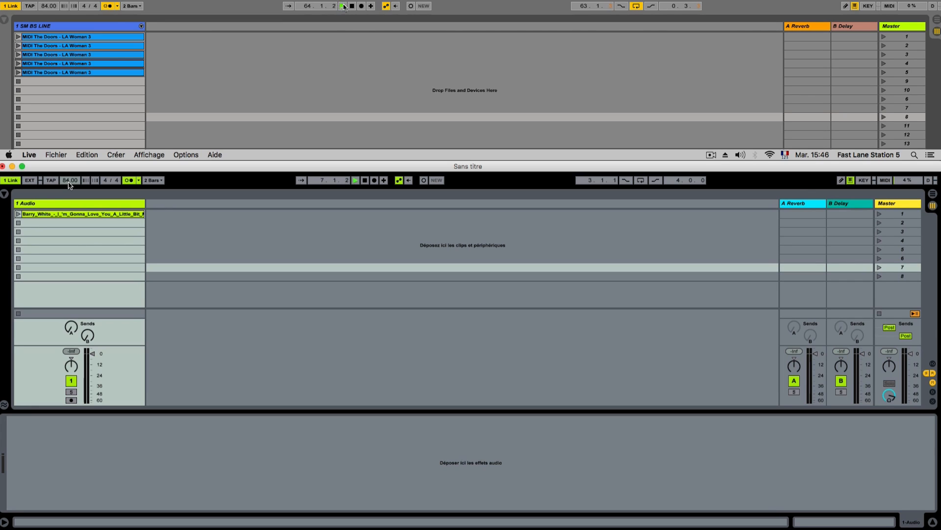
click(342, 6)
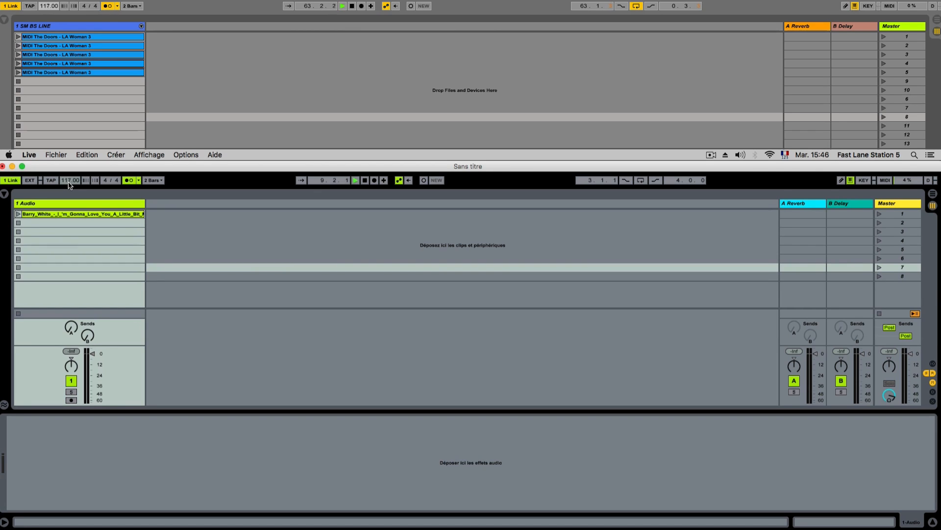
drag(49, 6, 49, 0)
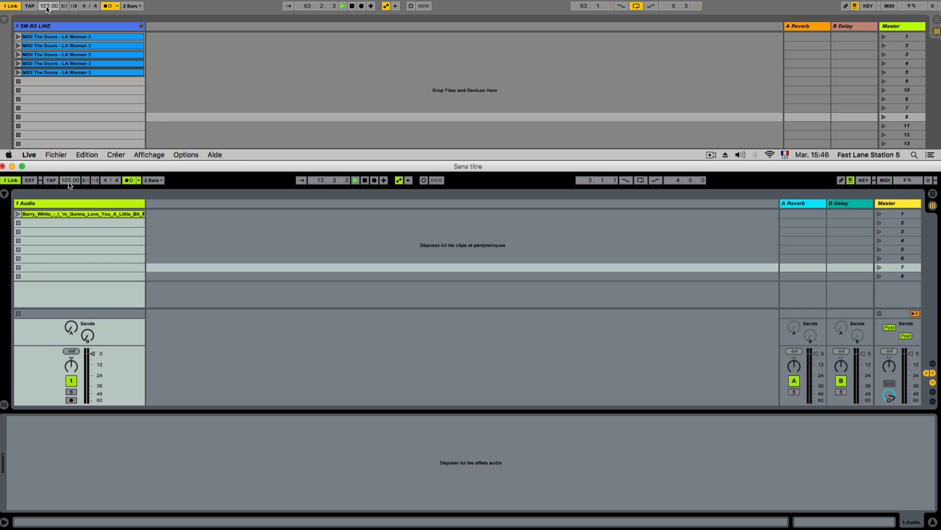
click(355, 180)
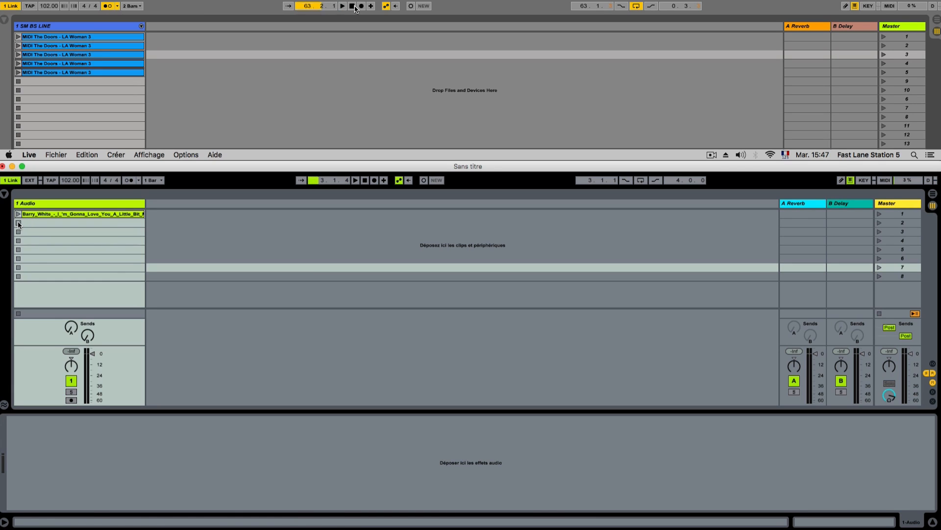
Set 140 BPM and launch a MIDI clip alongside the Barry White audio clip.
click(352, 5)
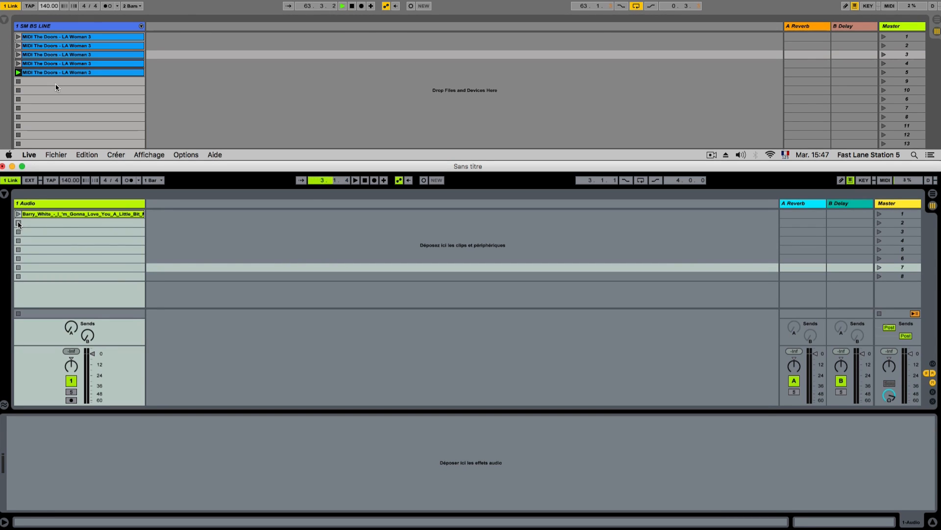
click(81, 214)
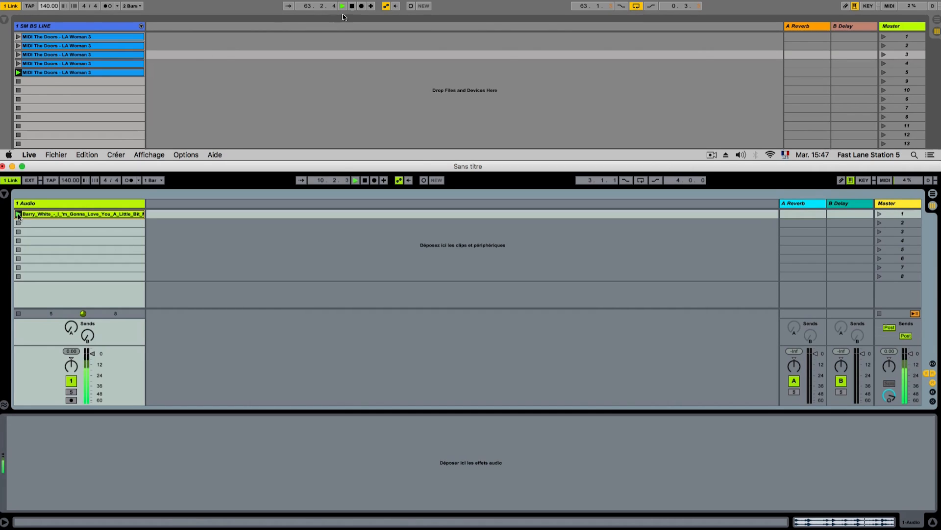
click(343, 6)
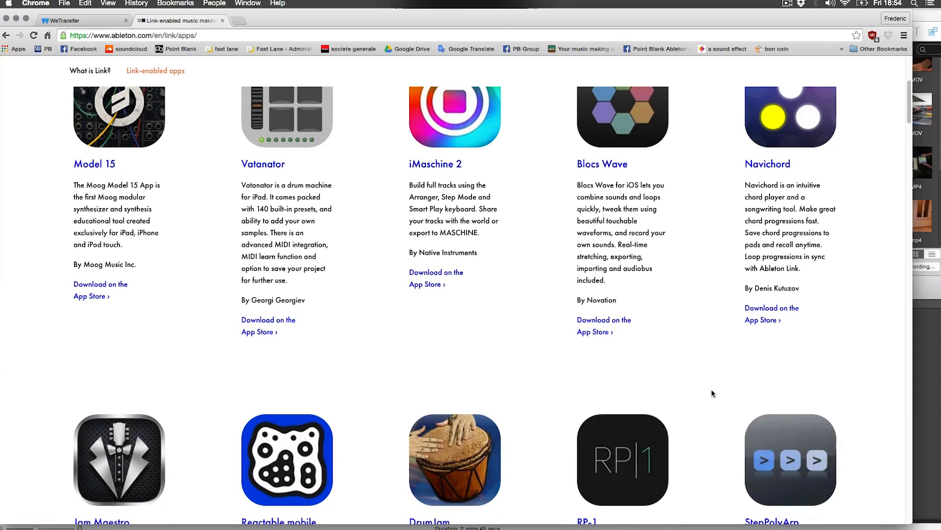
Scroll the Link-enabled apps page down to the Korg, Loopy and triqtraq entries.
scroll(down, 3)
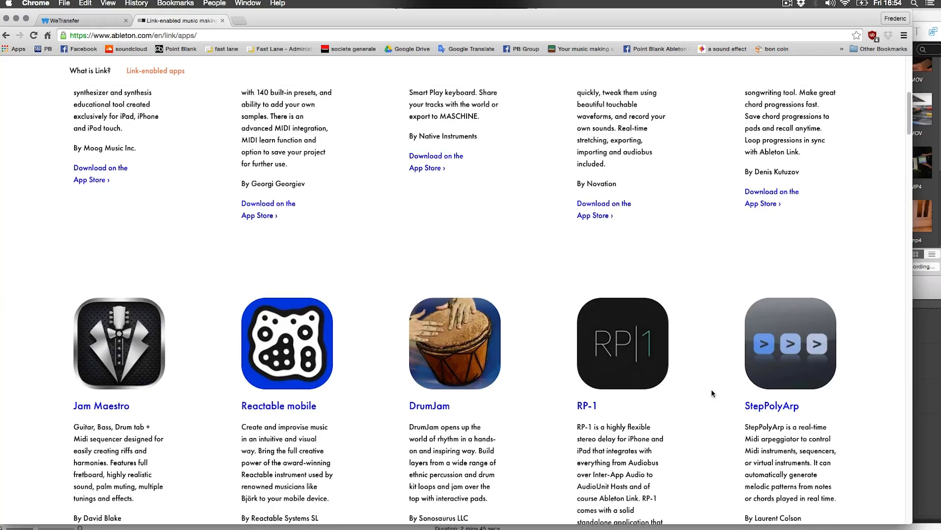
scroll(down, 3)
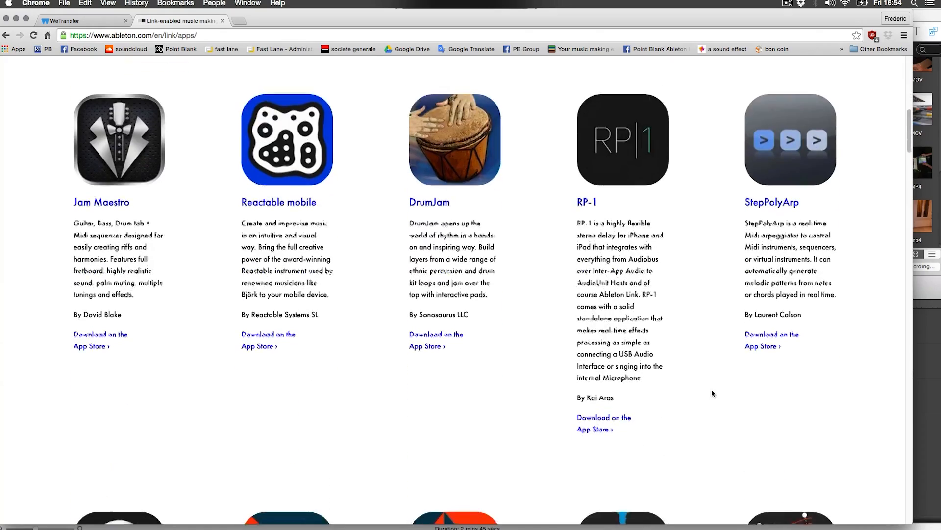
scroll(down, 3)
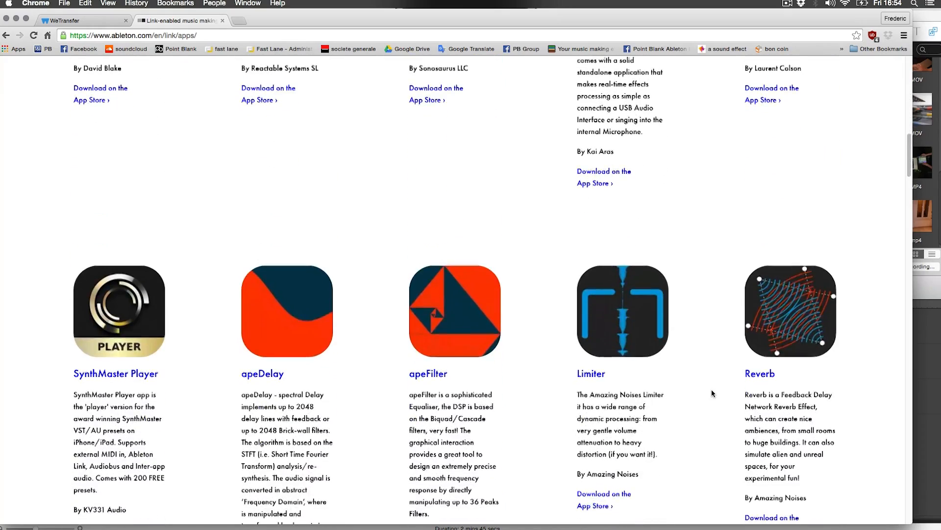
scroll(down, 3)
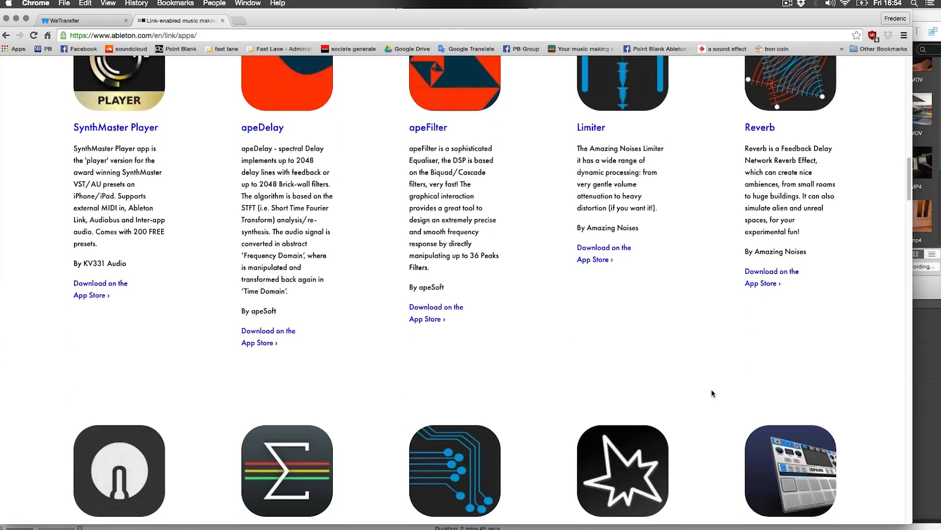
scroll(down, 3)
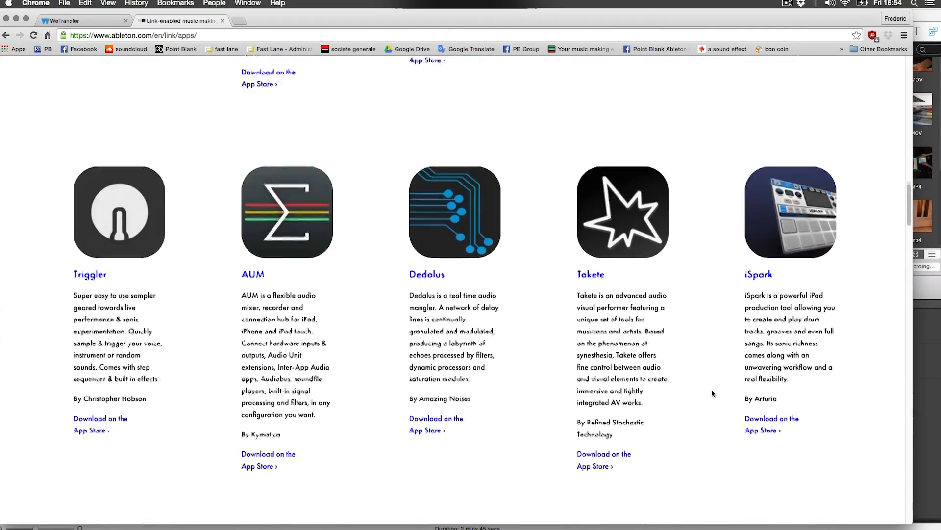
scroll(down, 3)
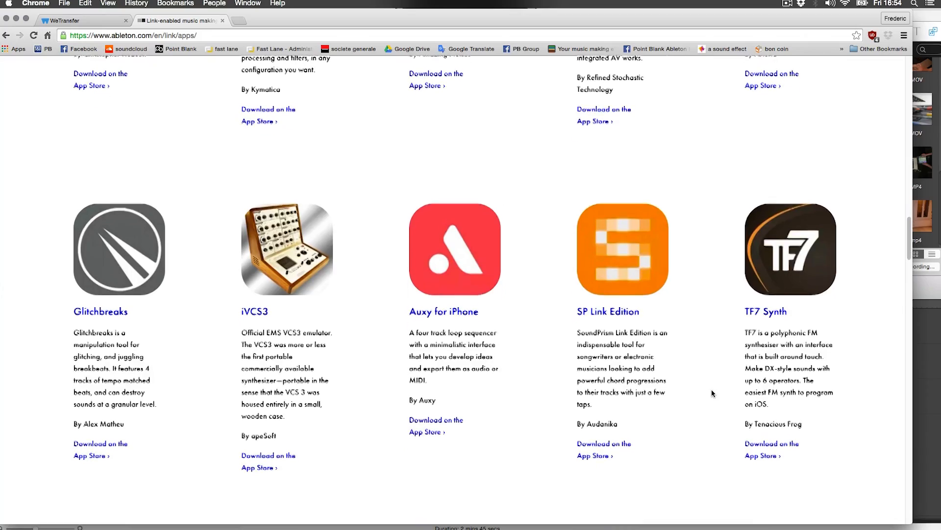
scroll(down, 3)
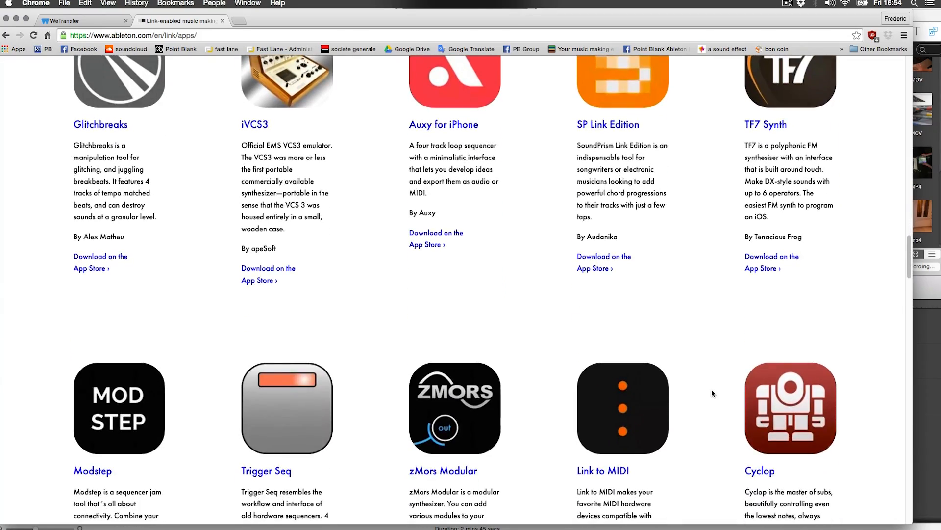
scroll(down, 3)
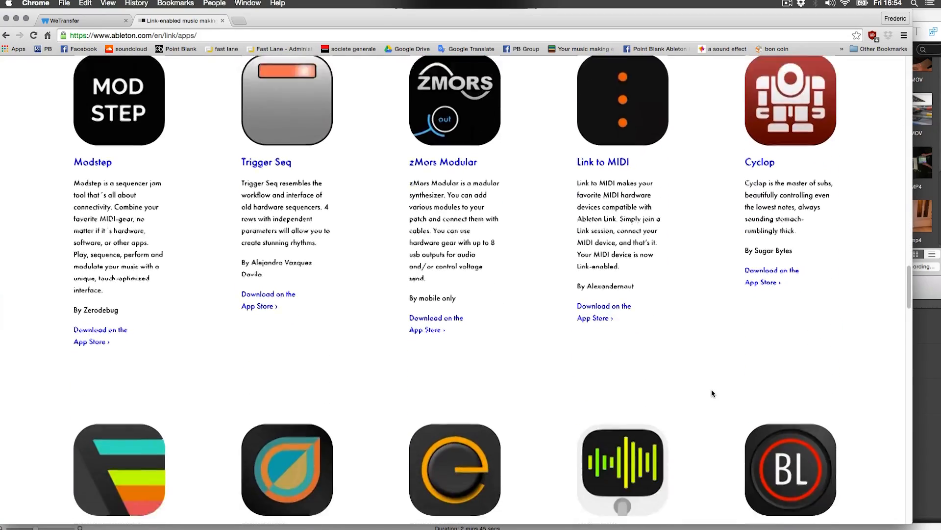
scroll(down, 3)
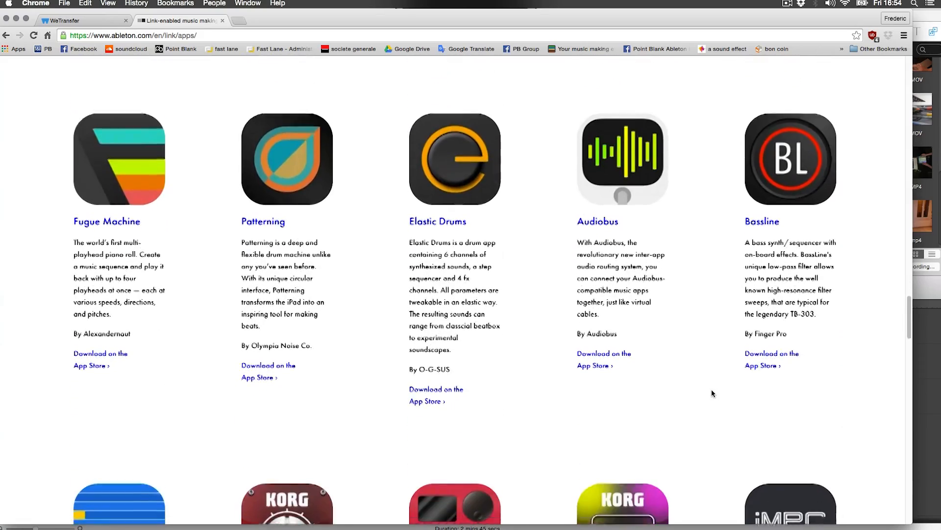
scroll(down, 3)
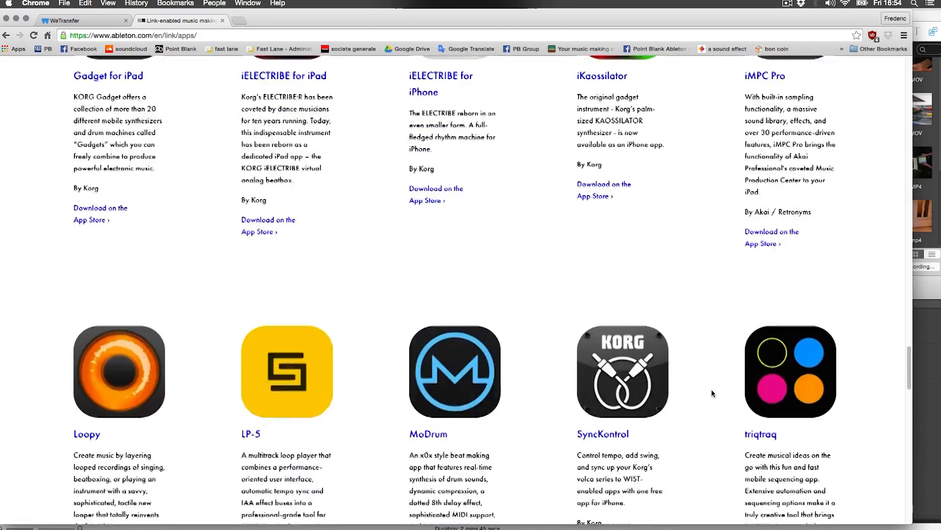